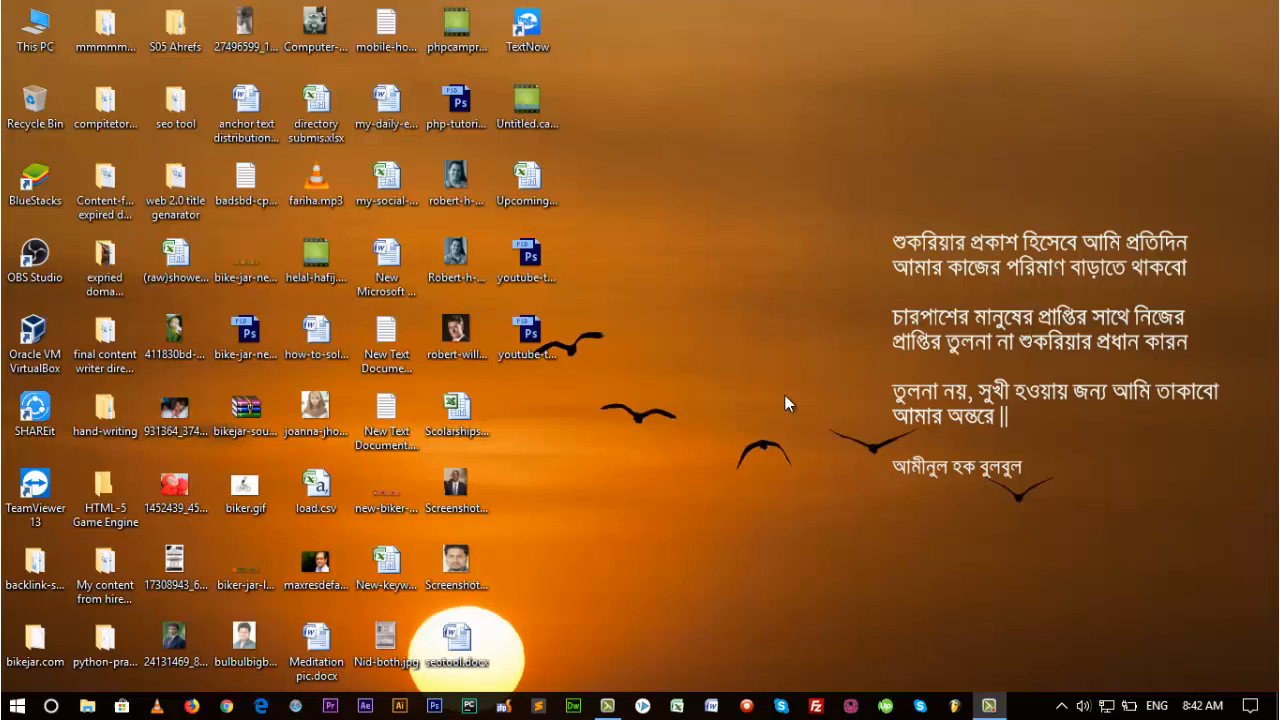
- Search the Start menu for 'cmd' and run Command Prompt as administrator
click(63, 702)
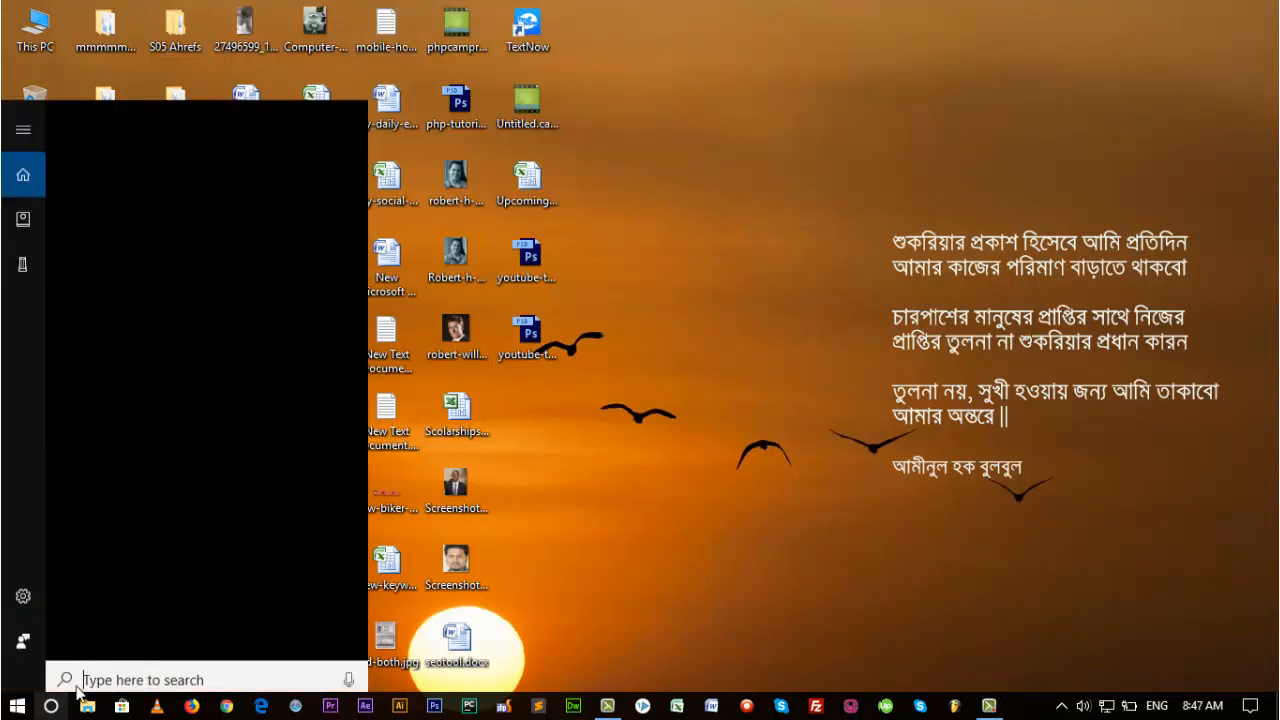
click(200, 679)
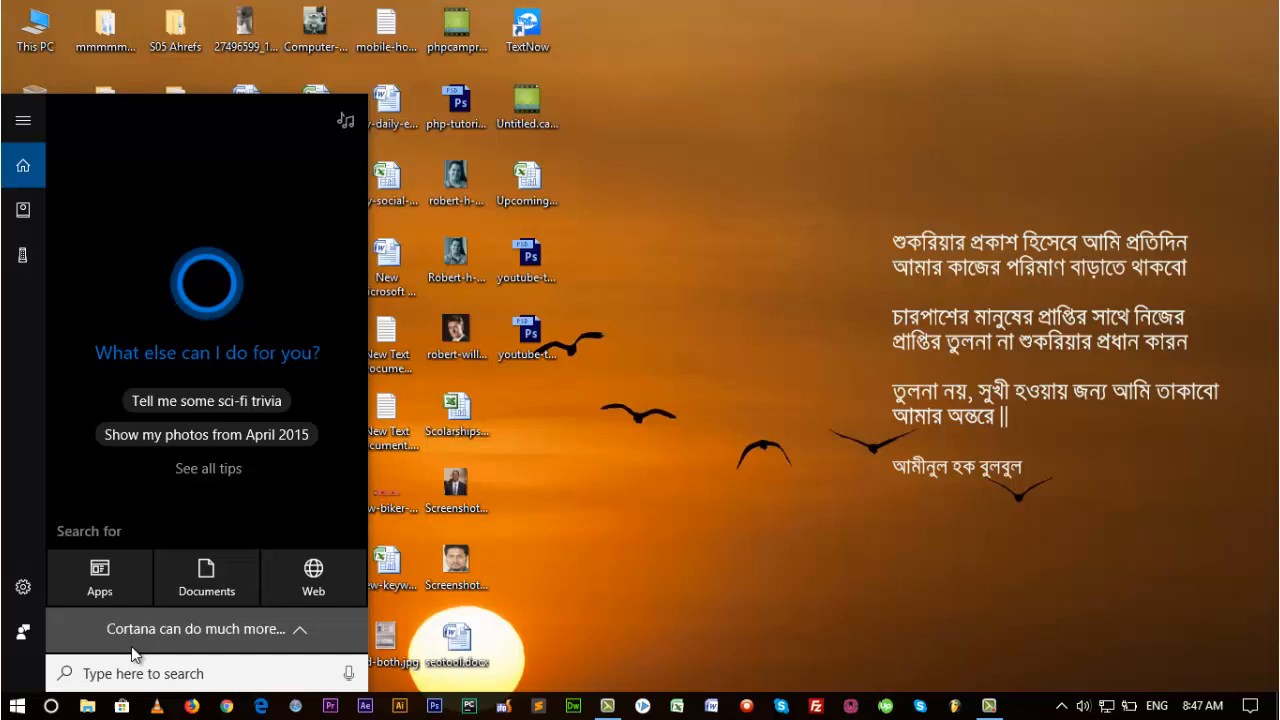
text(cmd)
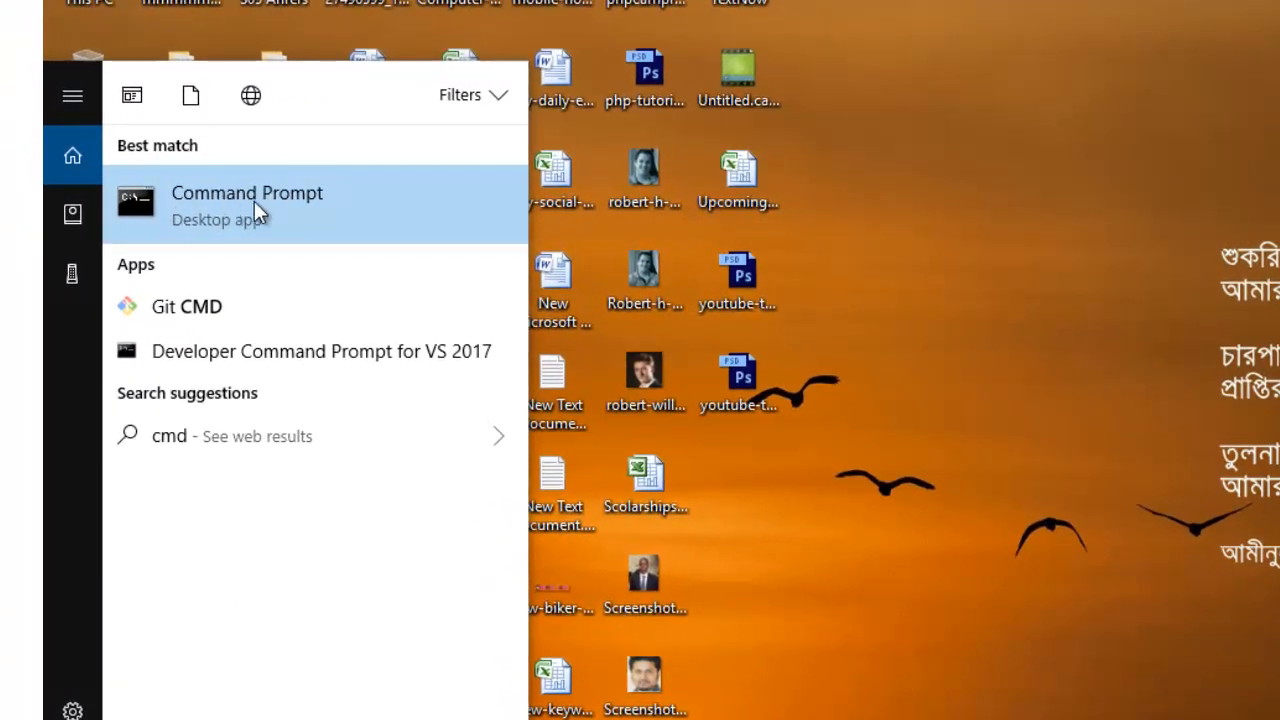
right_click(247, 200)
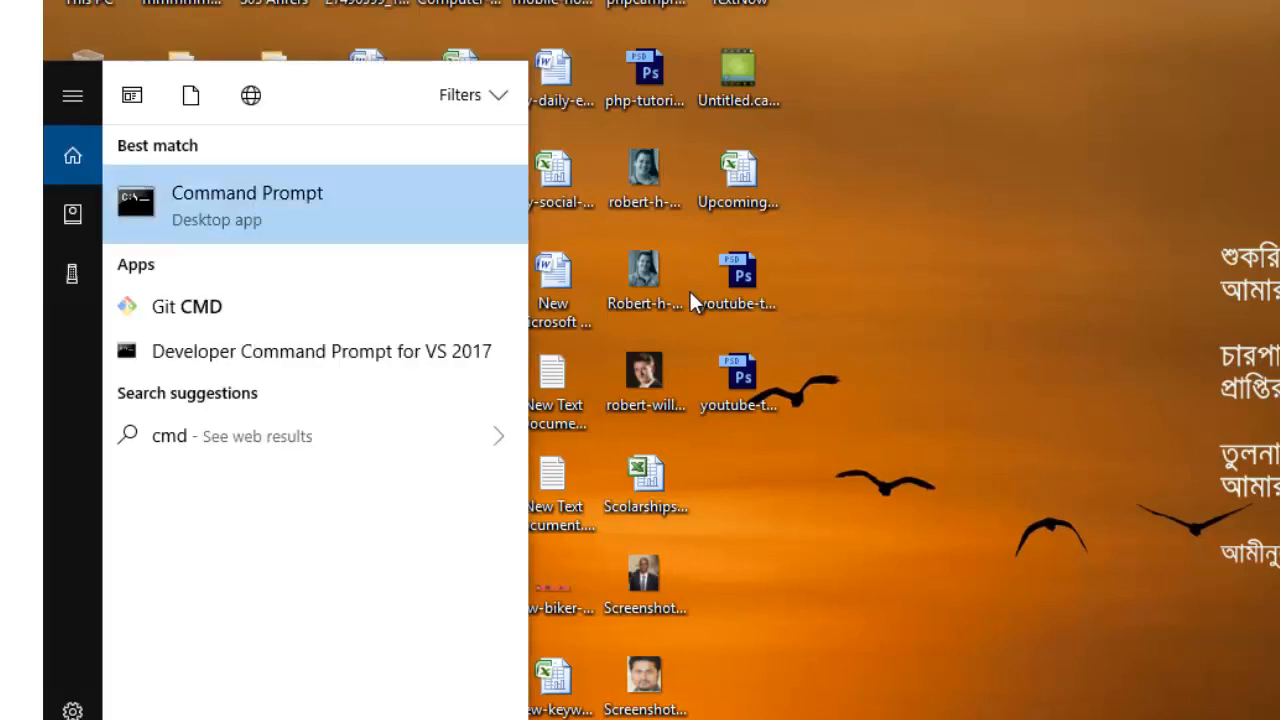
click(247, 193)
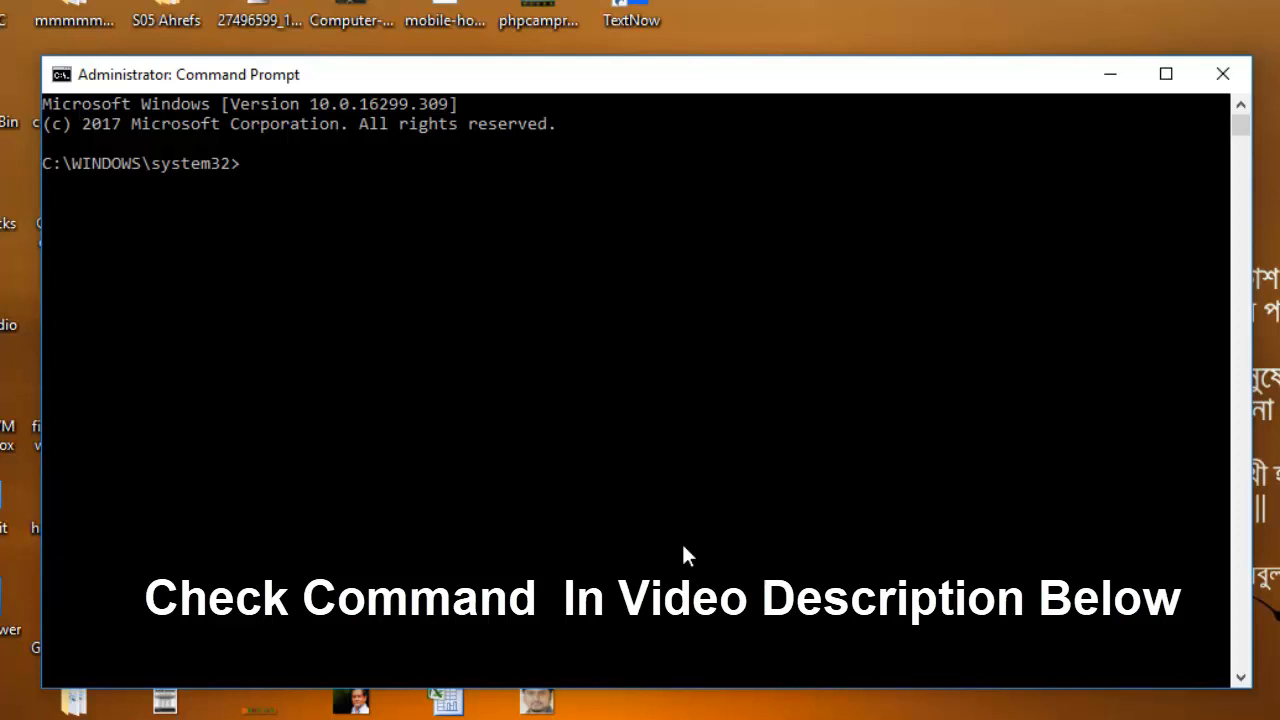
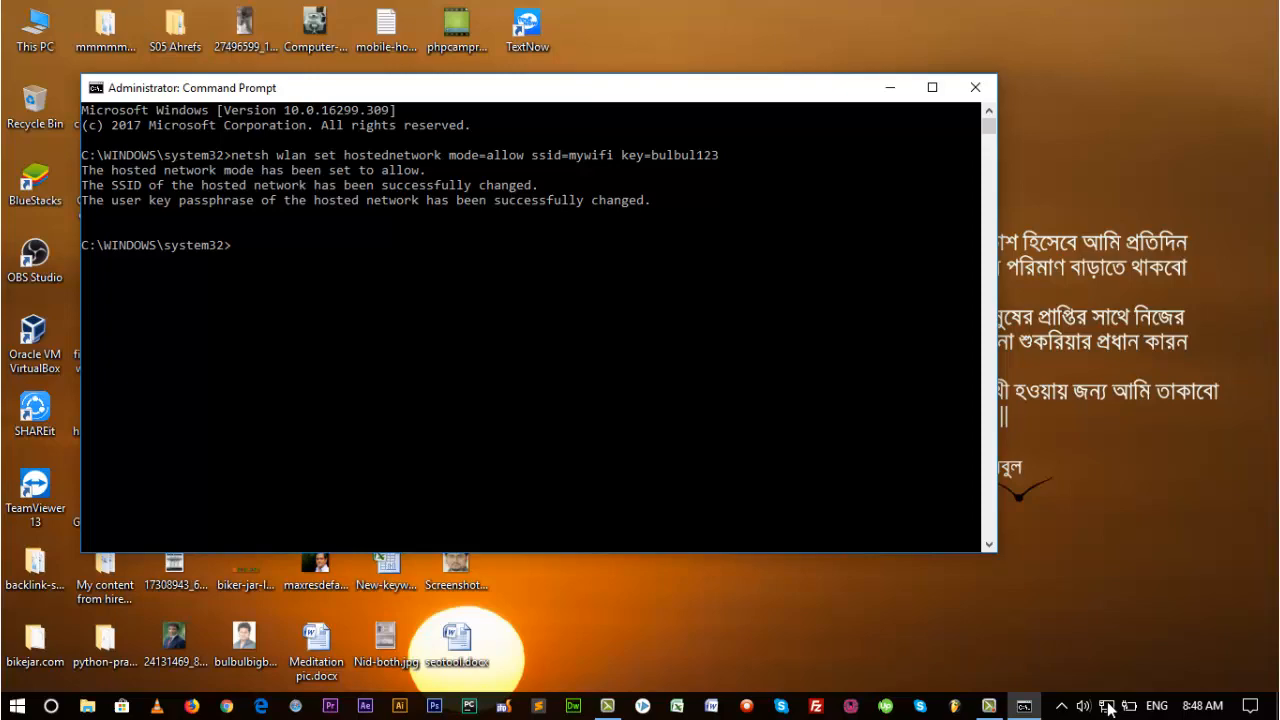
- Open Network Connections from Network & Internet settings' adapter options, then return to Command Prompt
click(1110, 705)
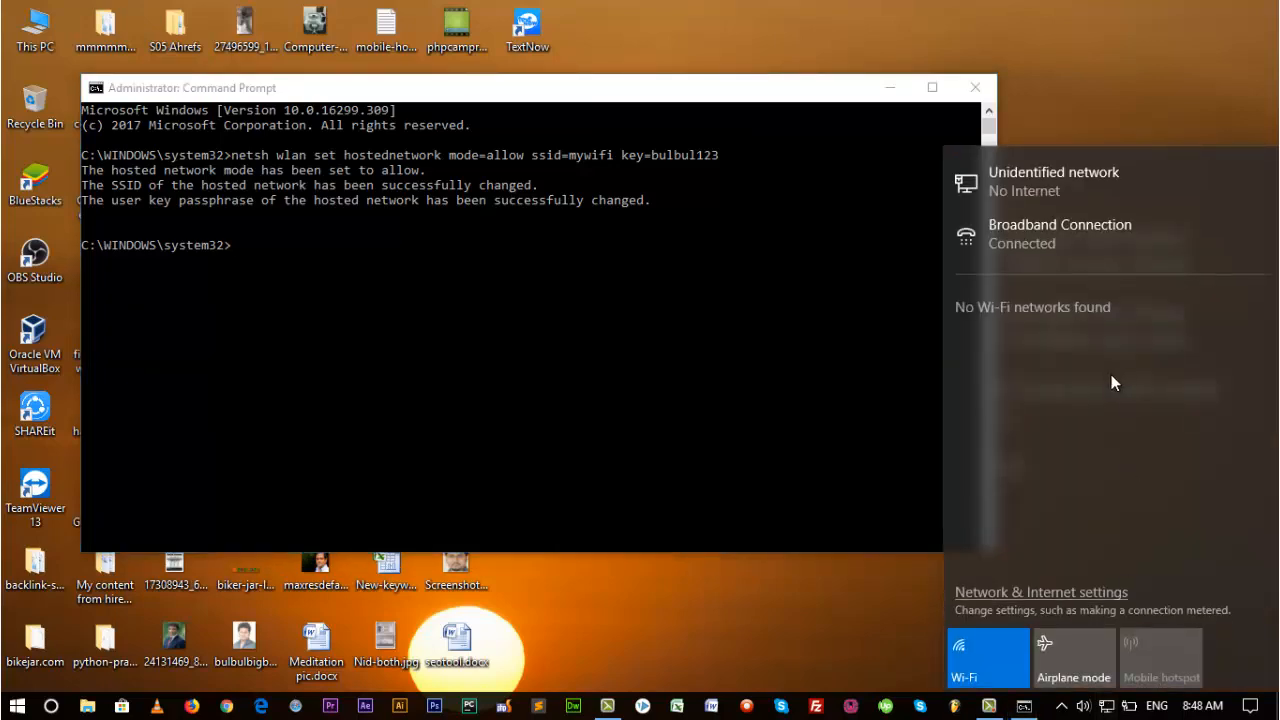
click(1041, 592)
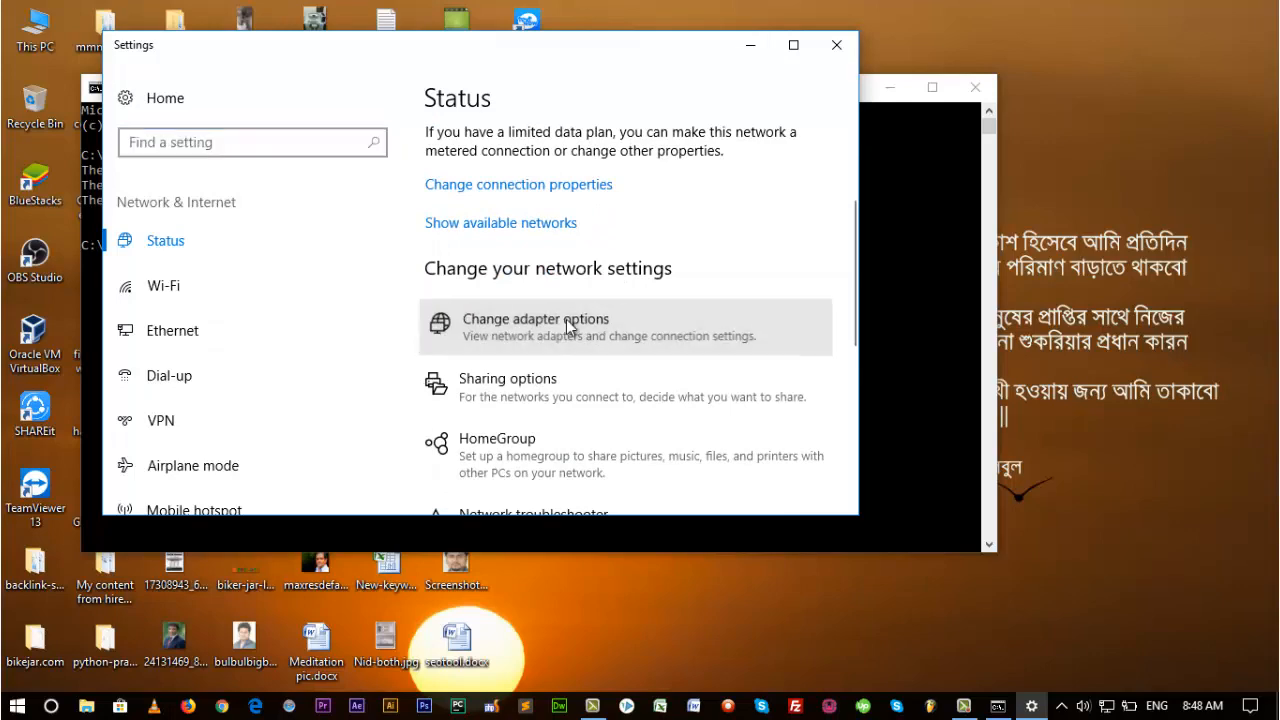
click(565, 326)
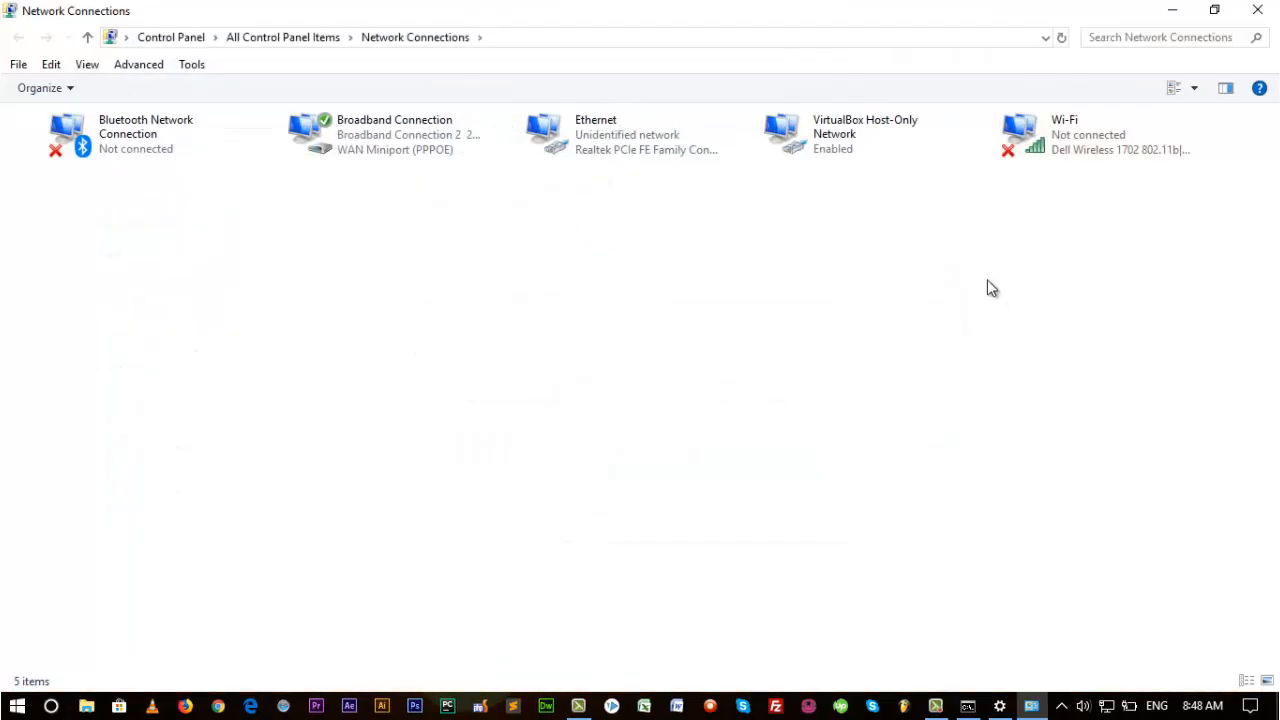
click(1098, 135)
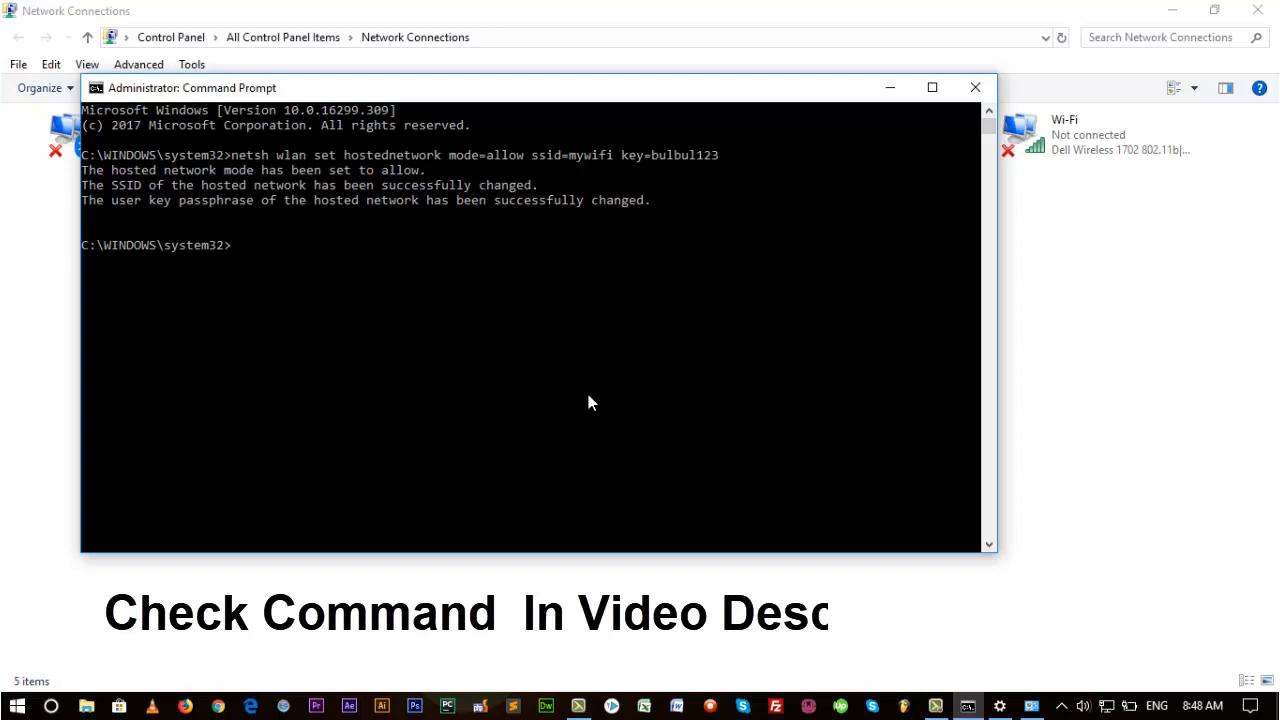
- Run 'netsh wlan start hostednetwork' so the mywifi Local Area Connection appears
text(netsh wlan start h)
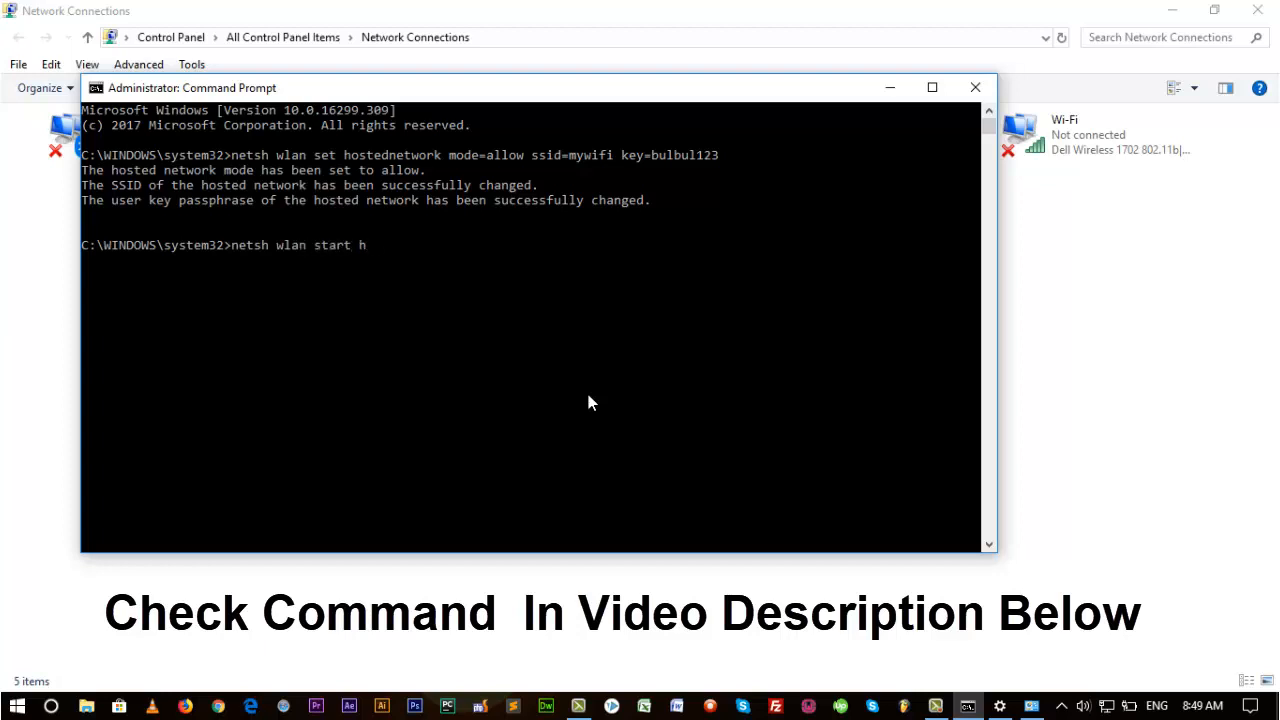
text(ostedn)
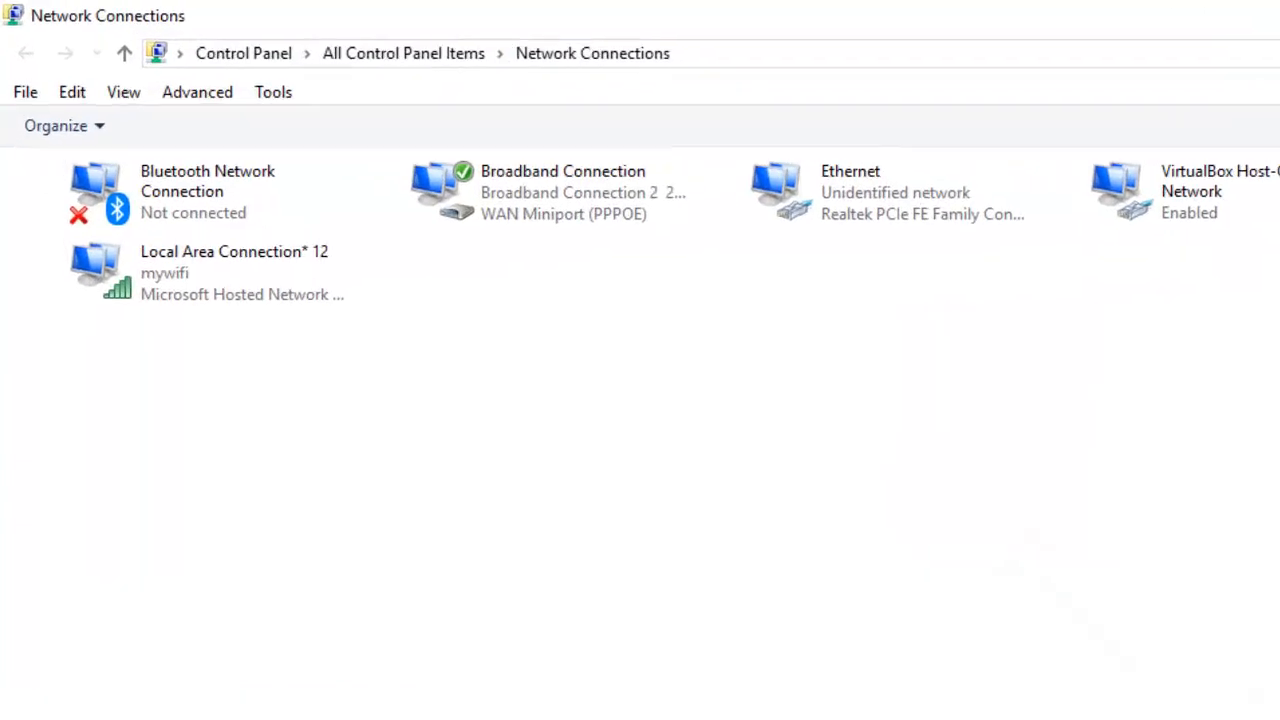
- Reset Broadband Connection sharing, re-enabling it for Local Area Connection* 12
click(255, 285)
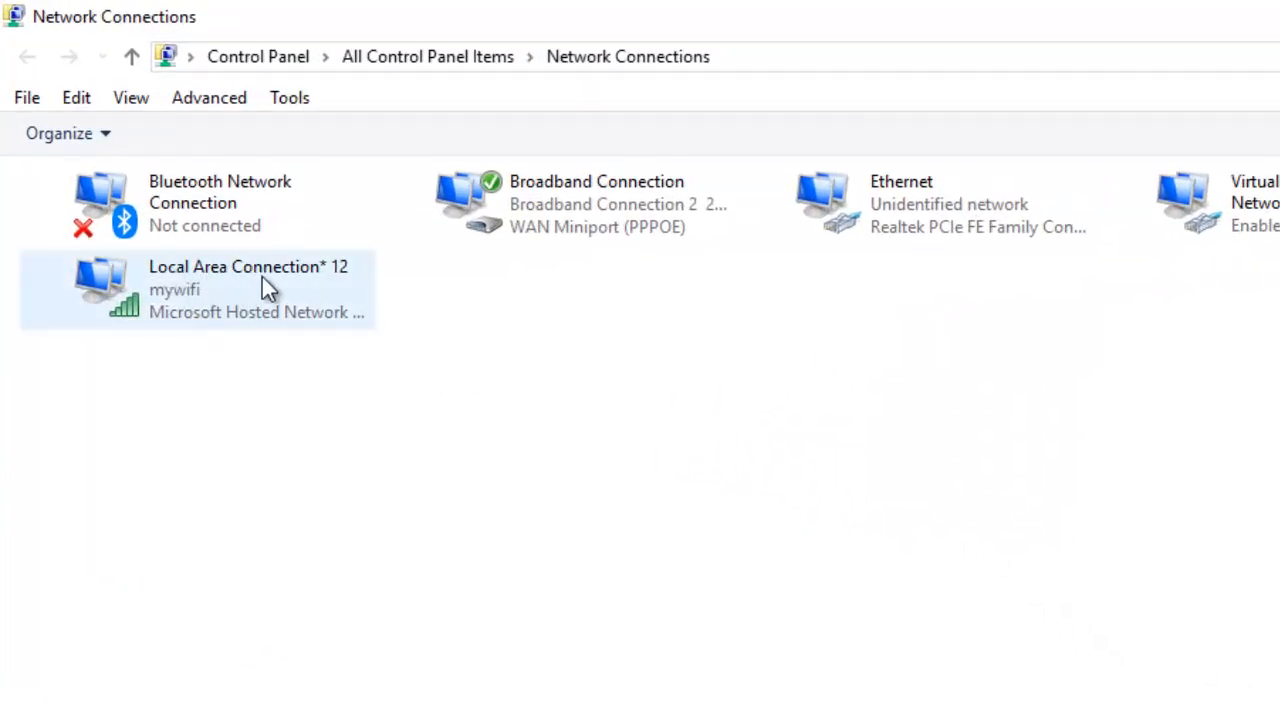
mouse_move(150, 312)
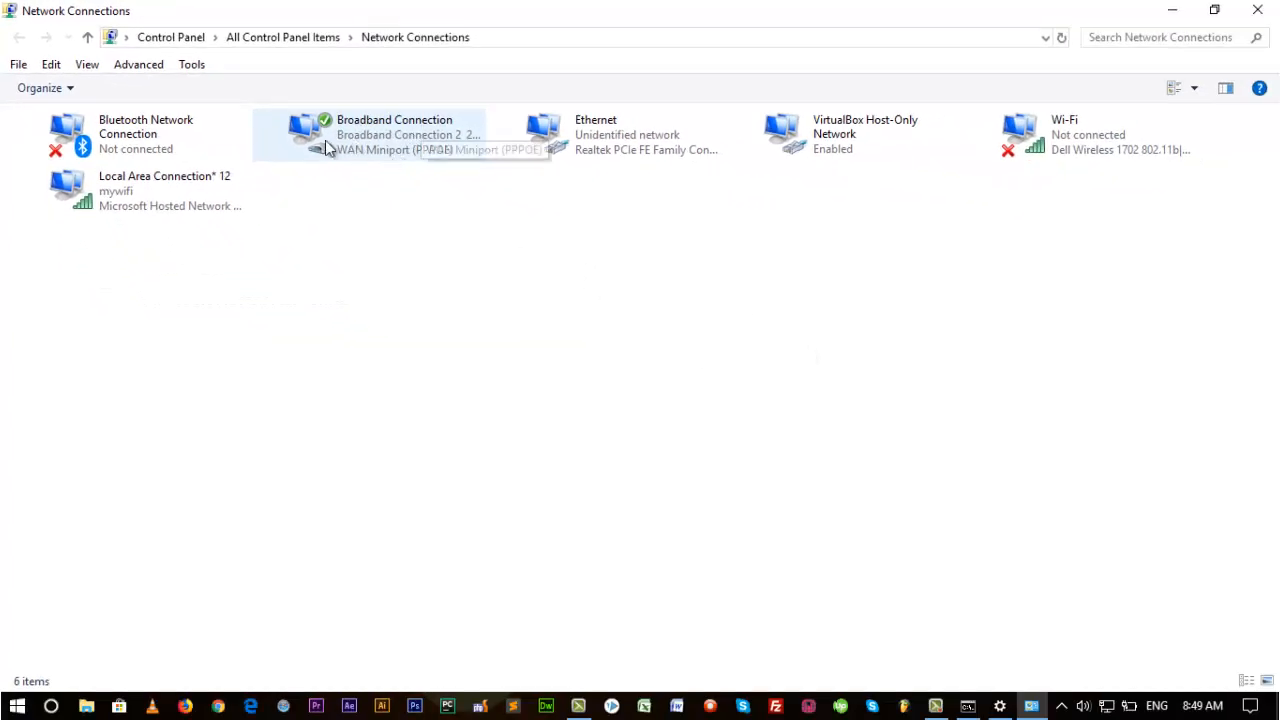
right_click(385, 135)
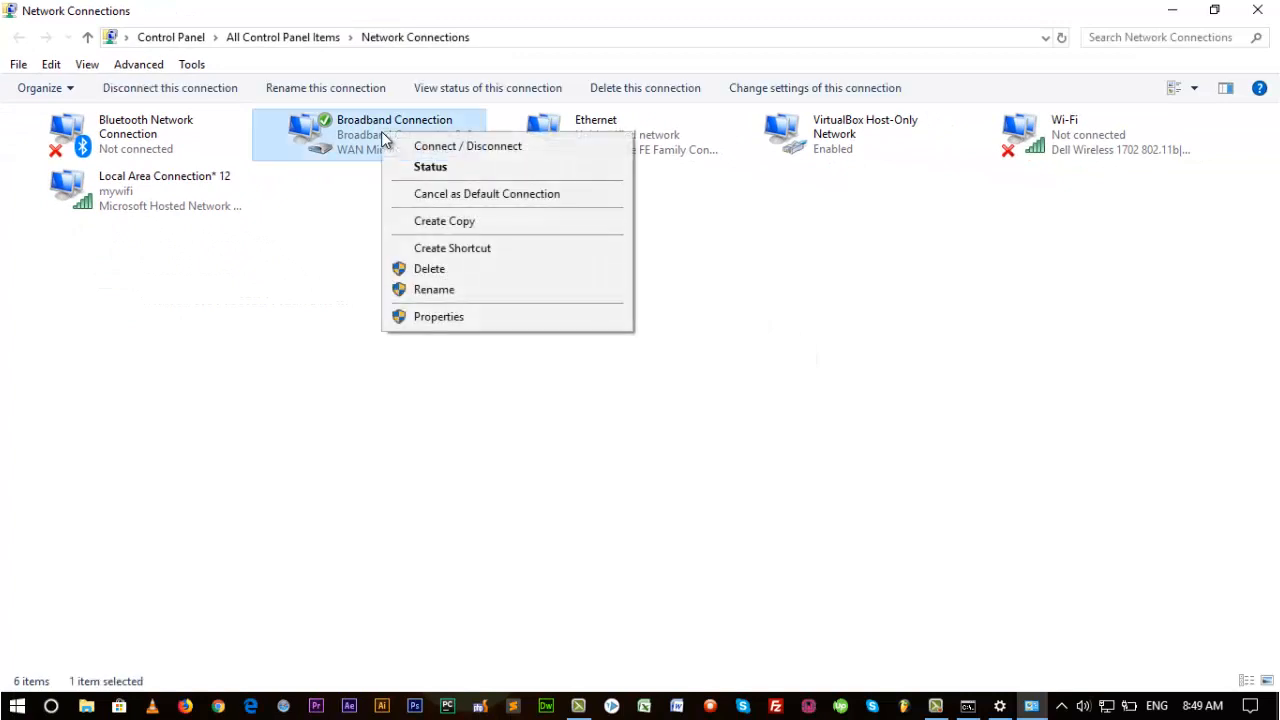
click(697, 307)
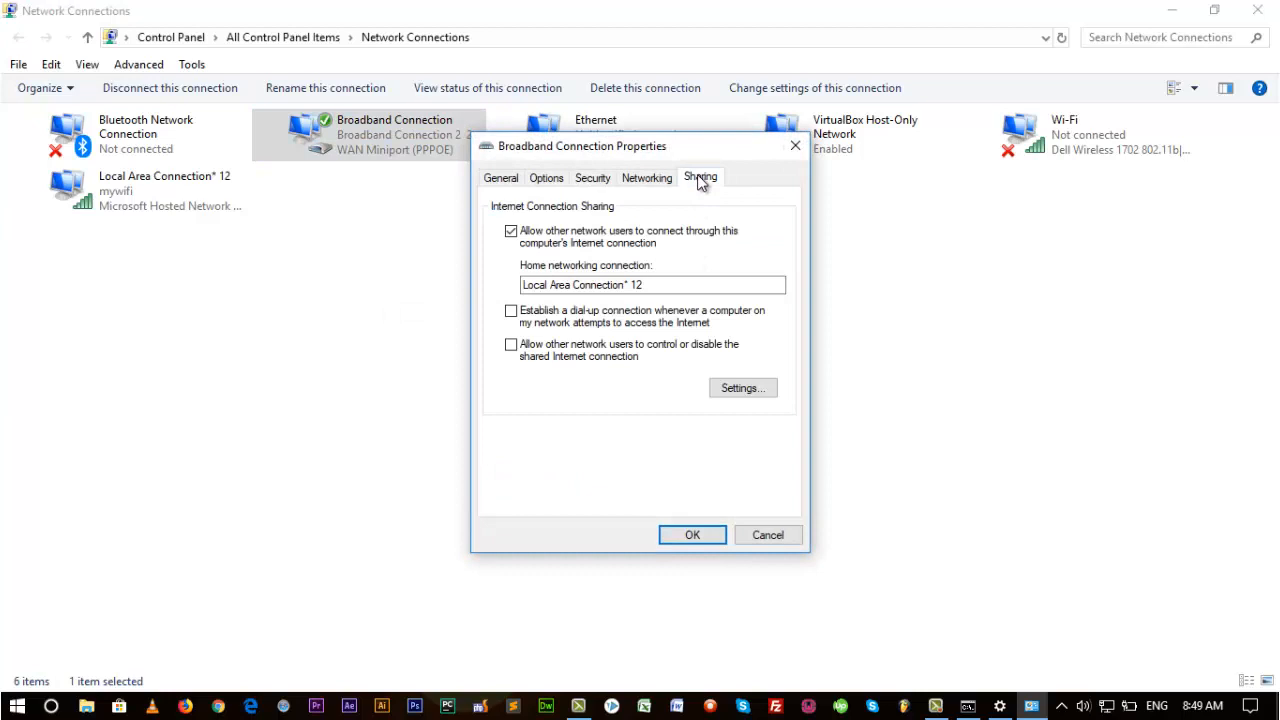
click(509, 231)
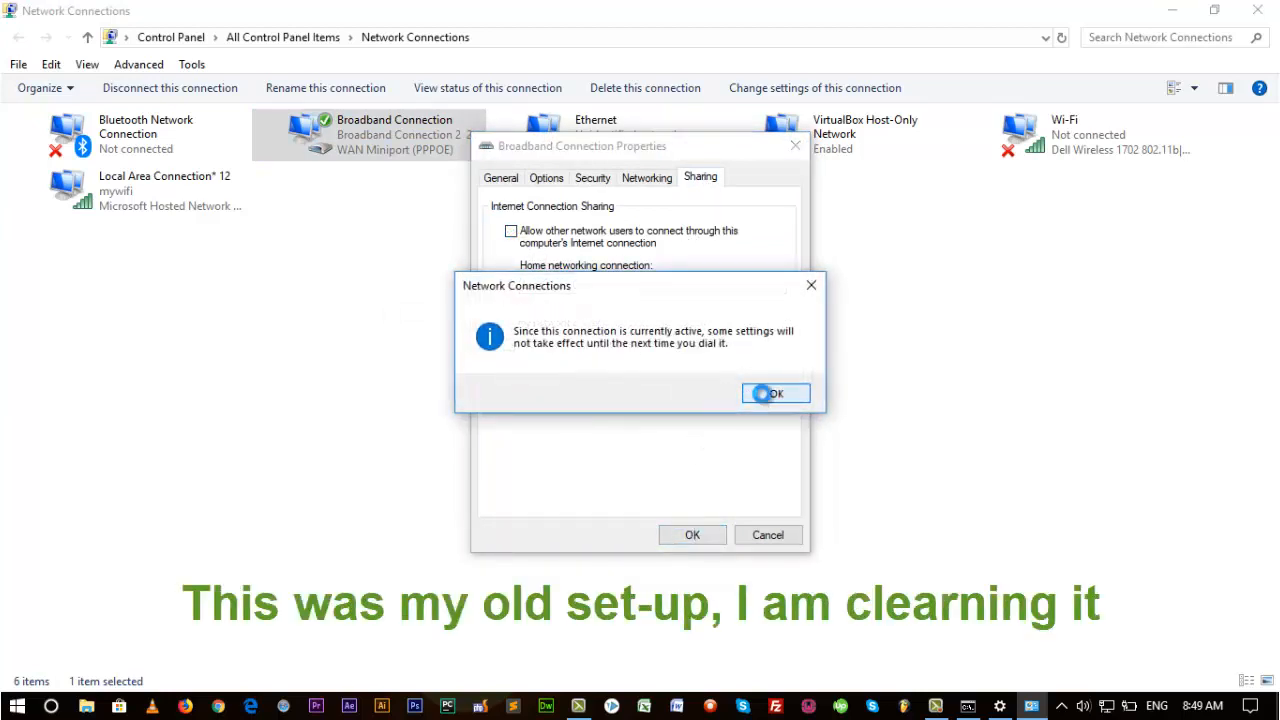
click(776, 393)
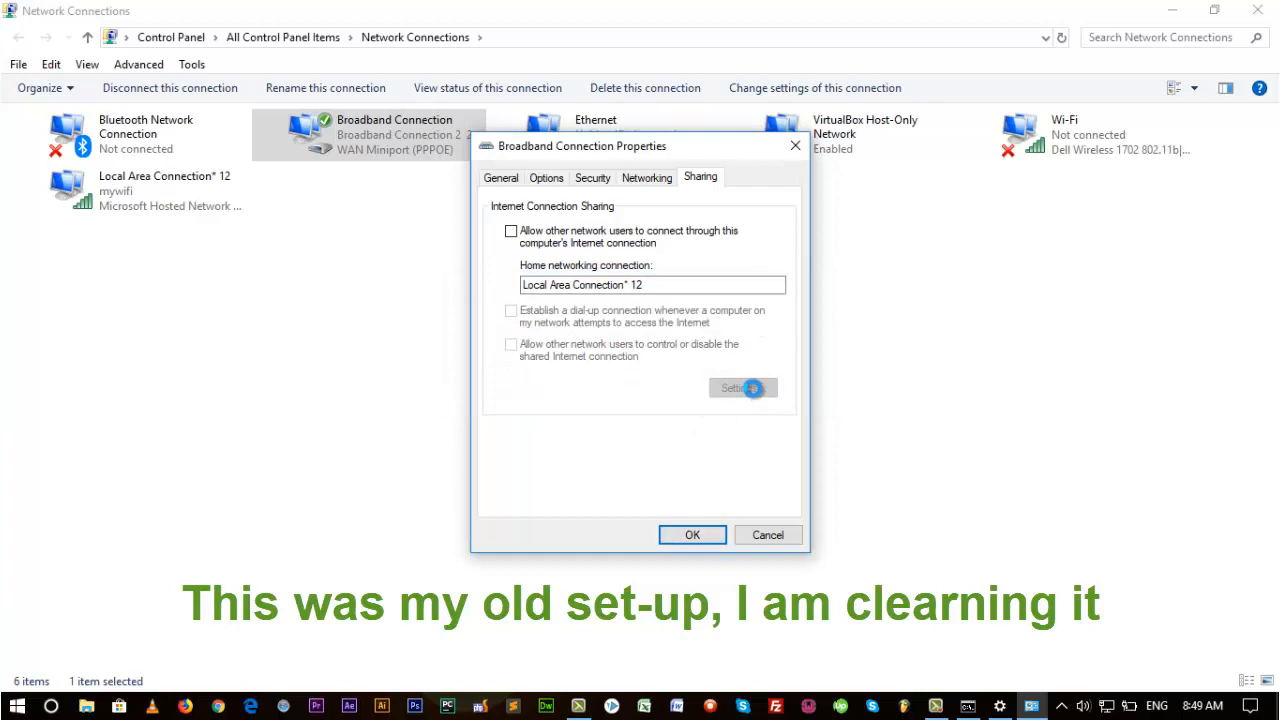
click(768, 535)
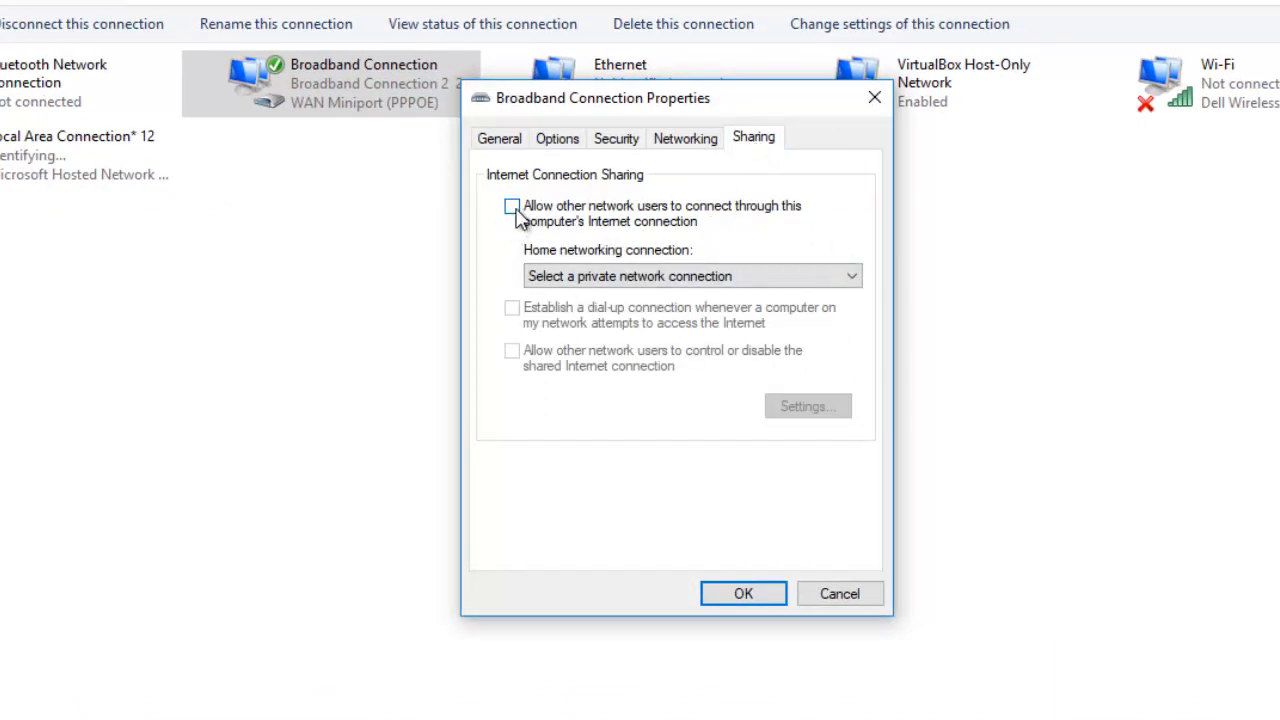
click(511, 206)
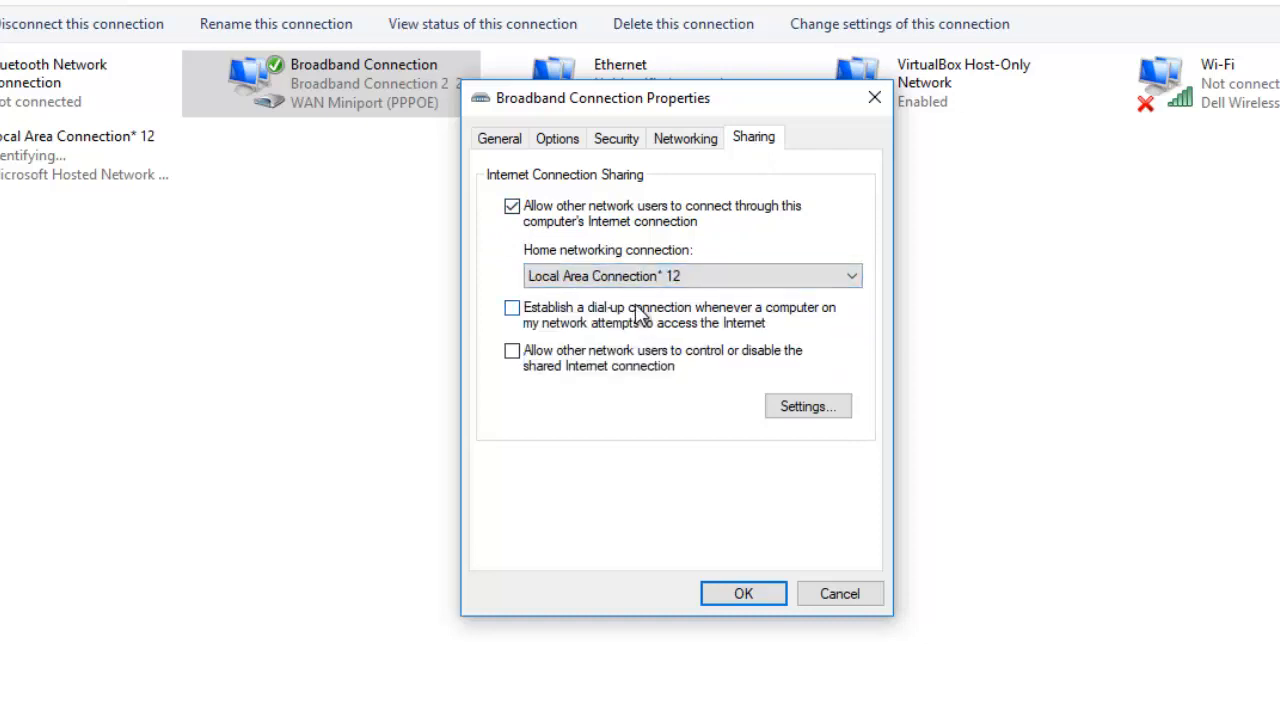
click(742, 593)
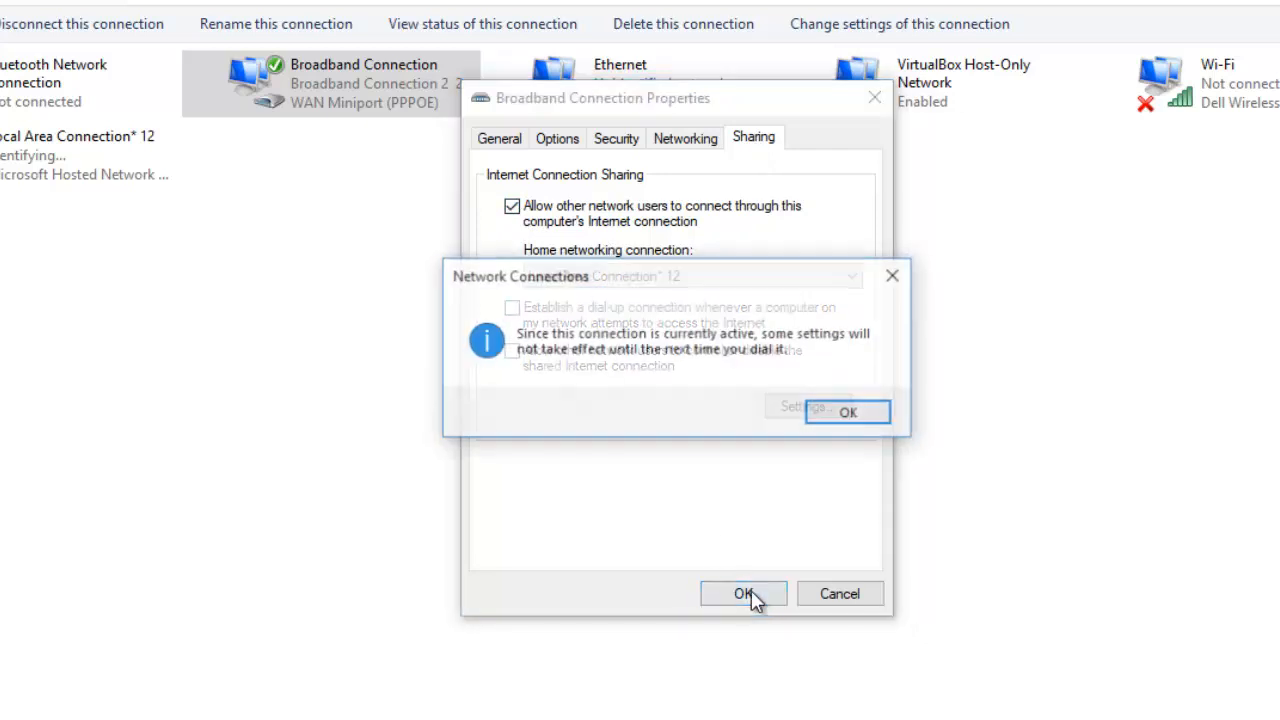
click(846, 411)
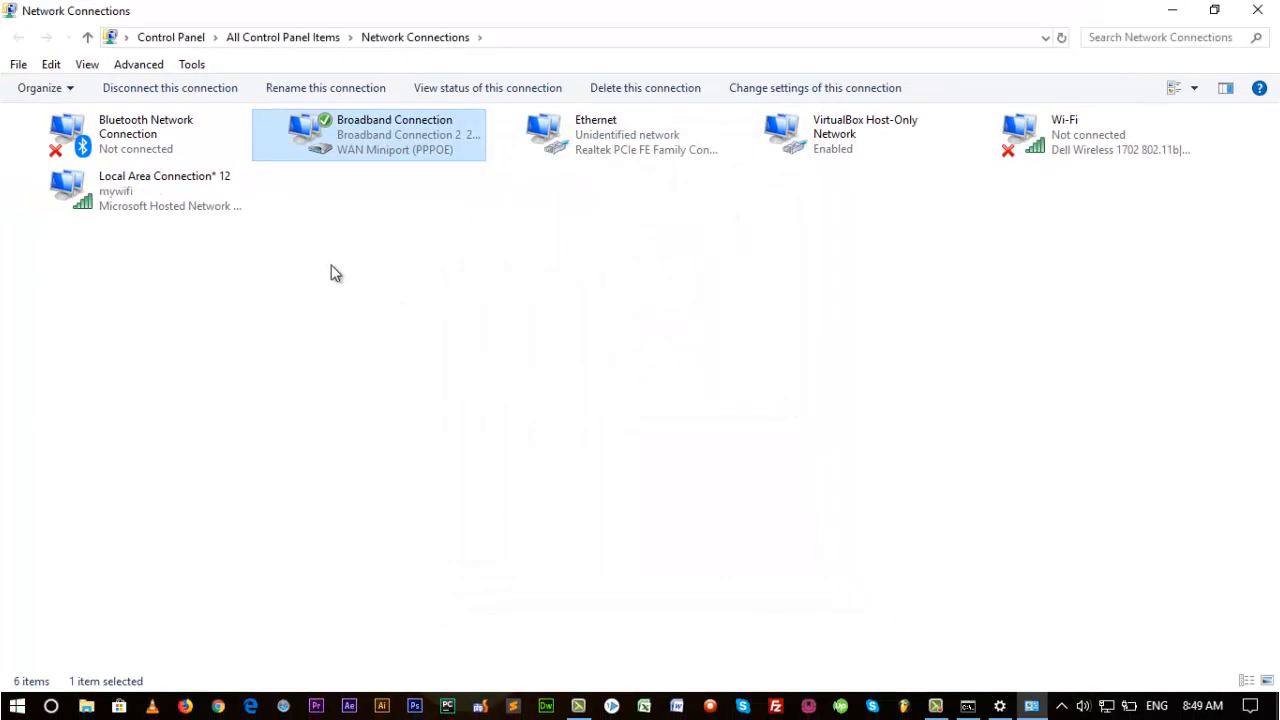
mouse_move(517, 311)
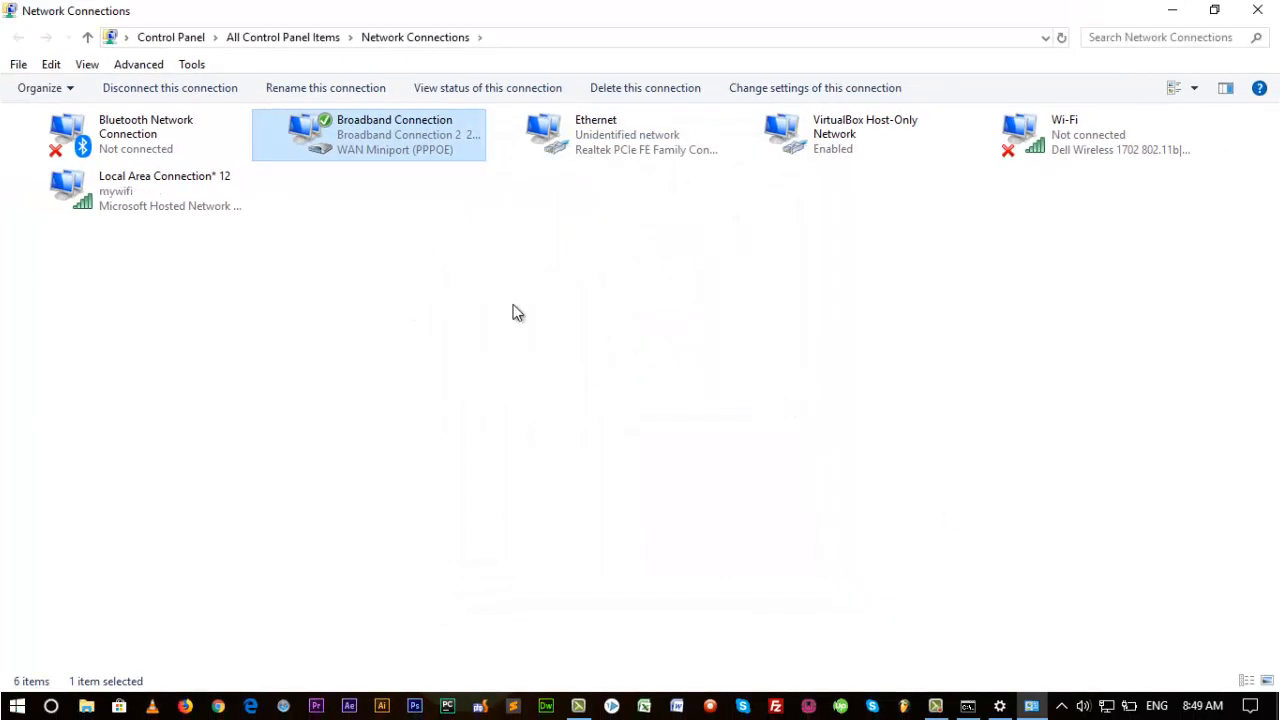
- Check the Network & Internet status page showing Broadband Connection online
click(1111, 705)
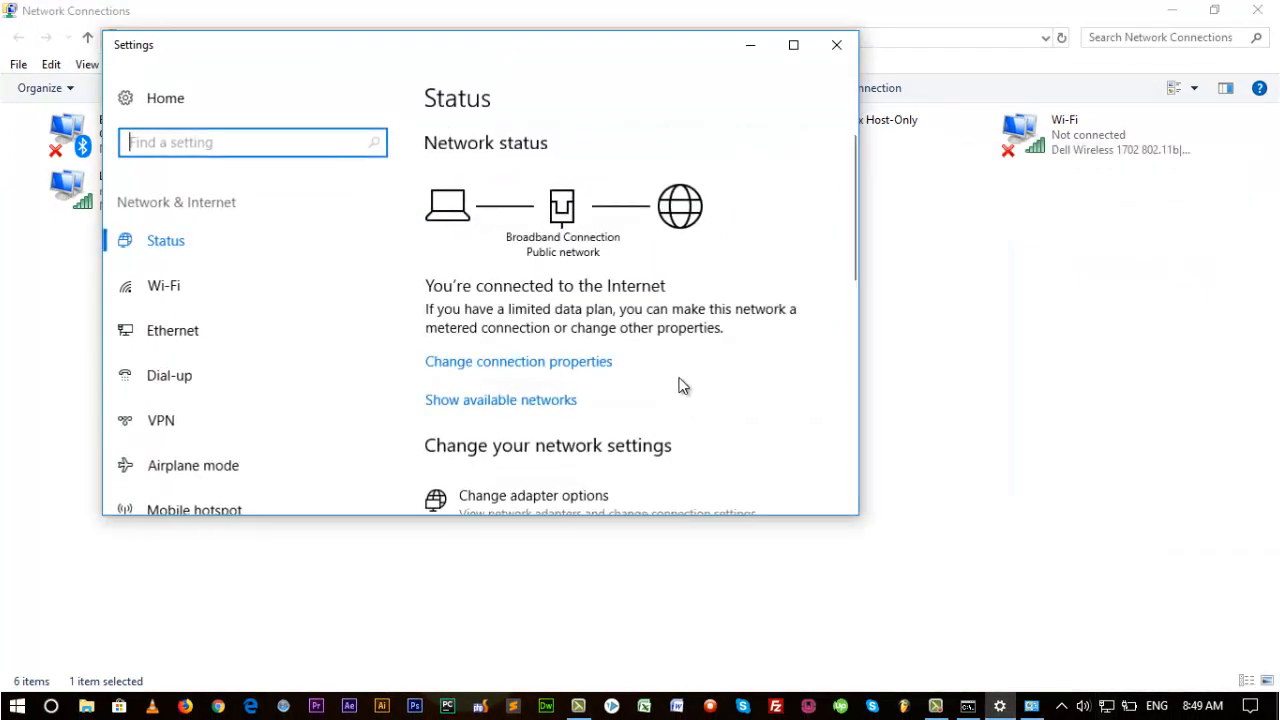
scroll(down, 3)
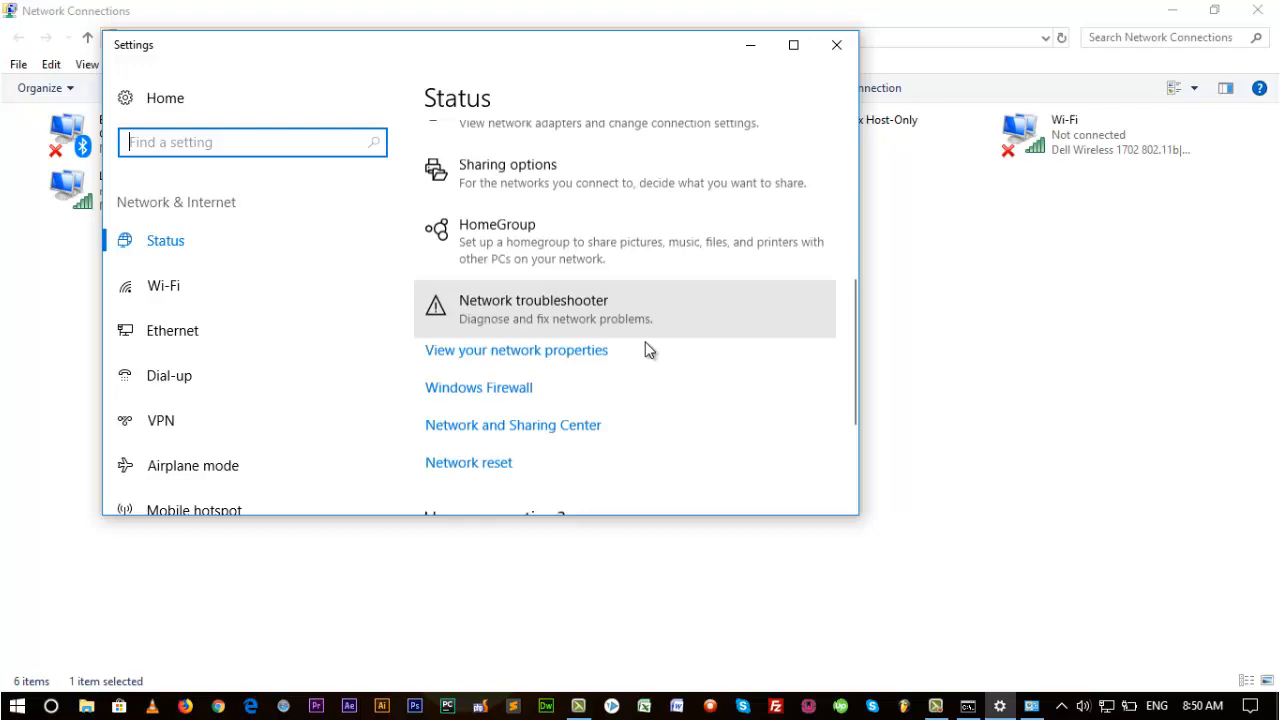
scroll(down, 3)
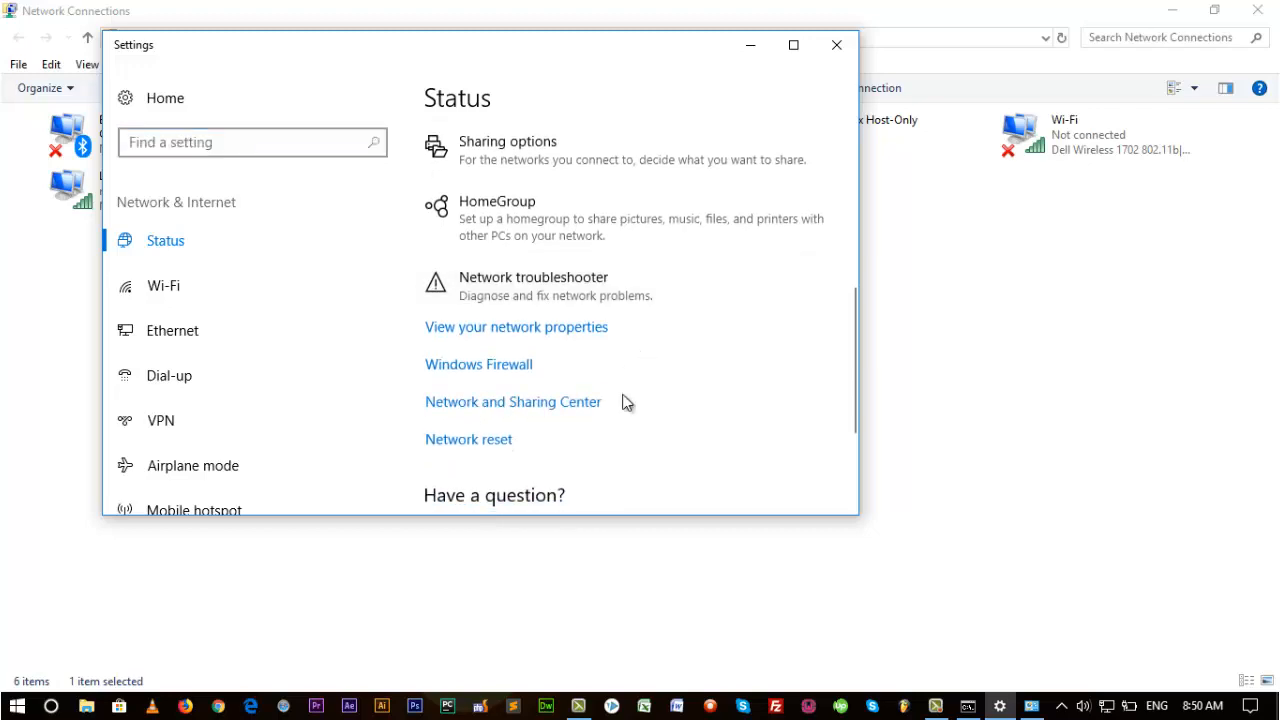
click(513, 402)
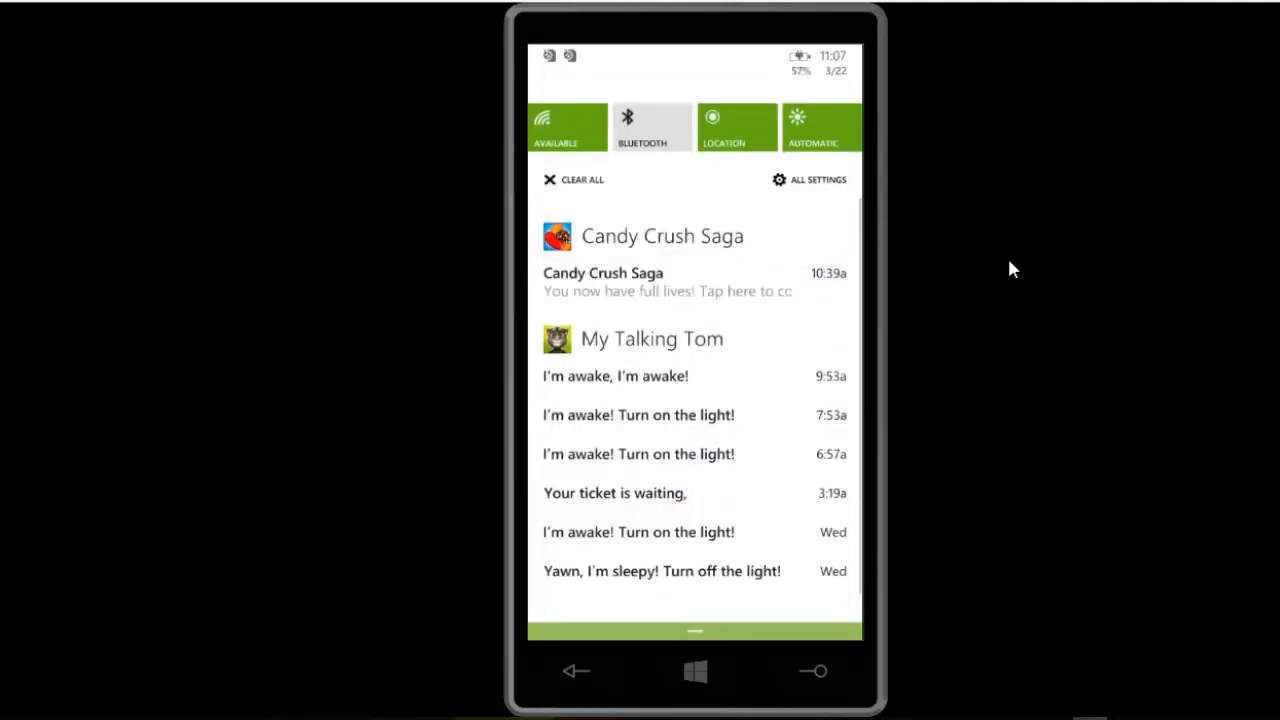
click(564, 127)
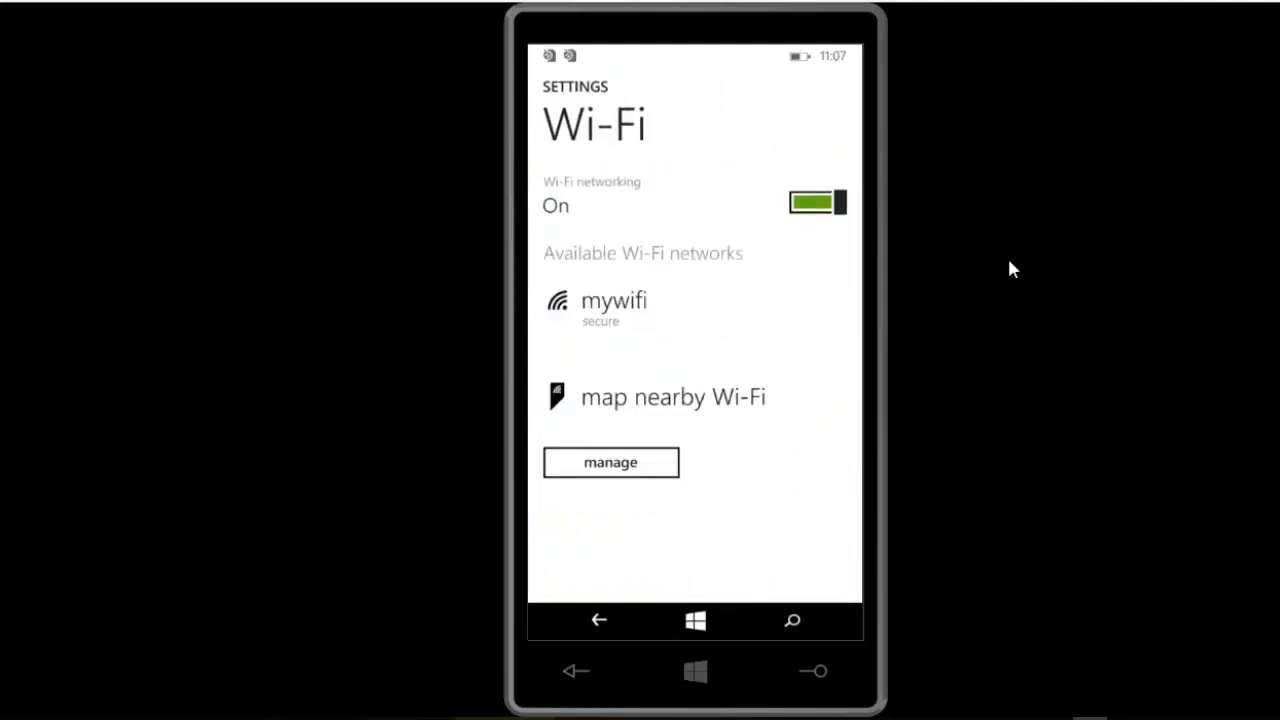
click(614, 305)
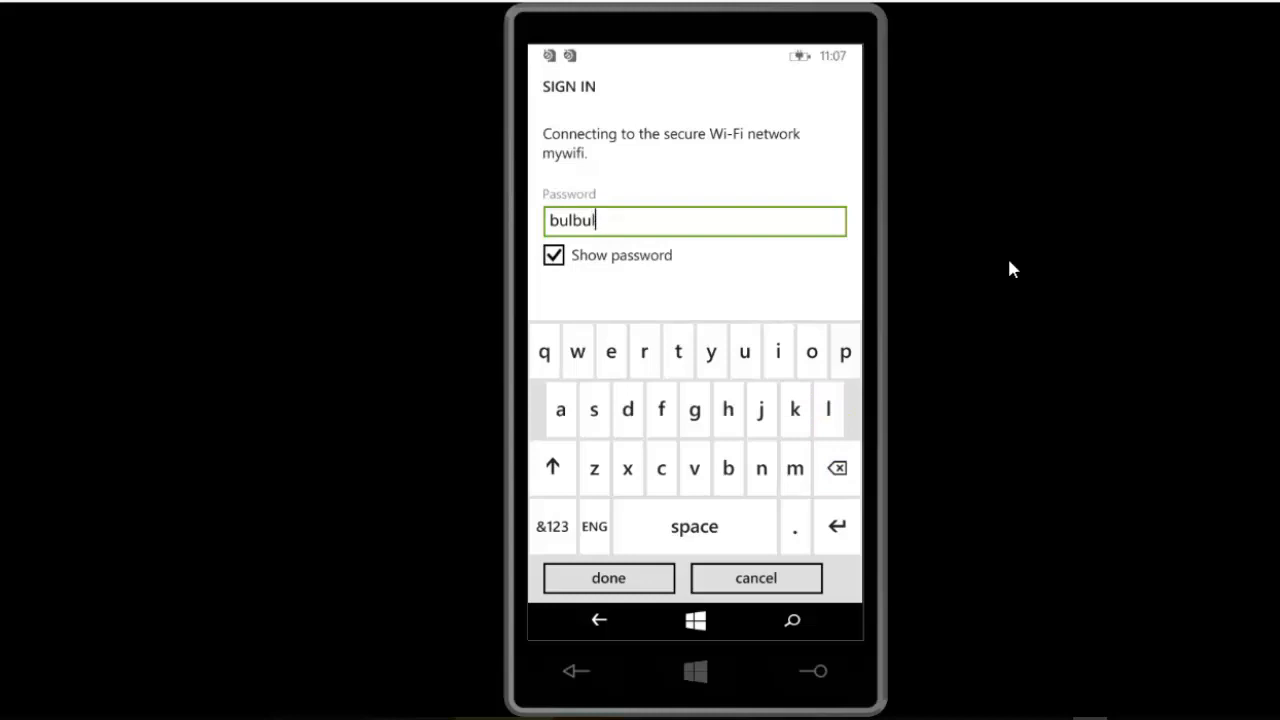
click(544, 351)
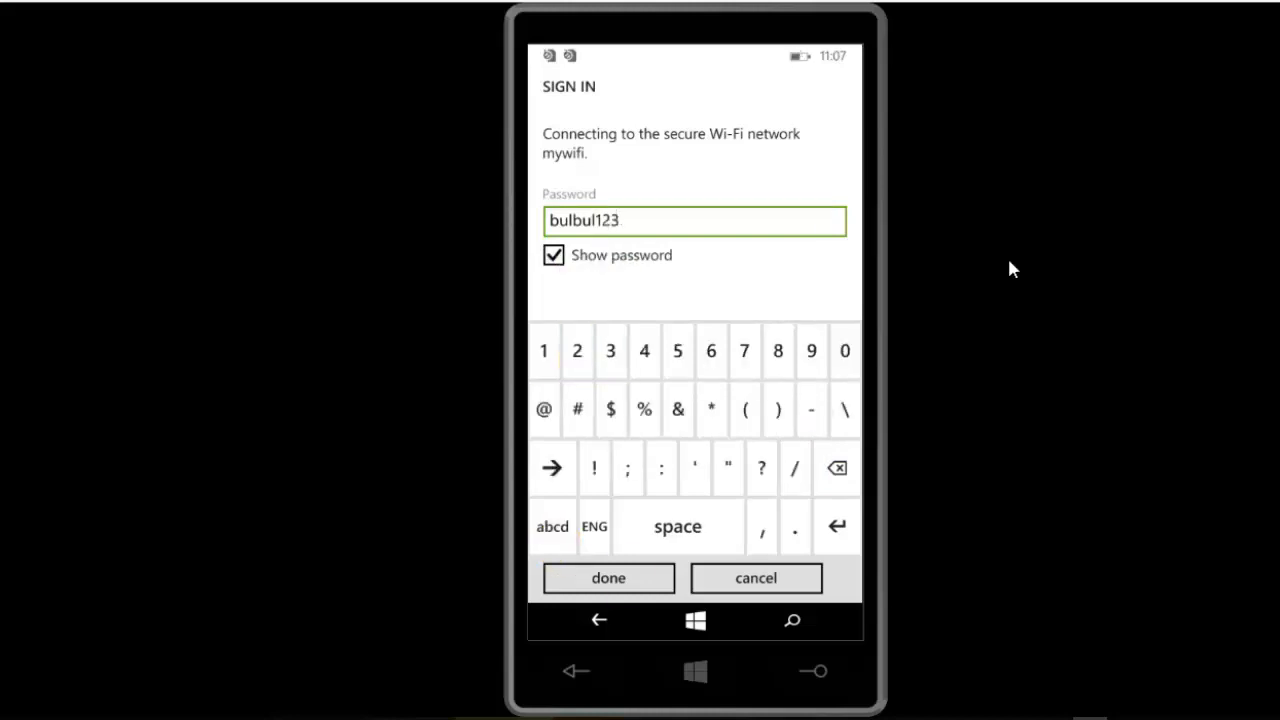
click(608, 577)
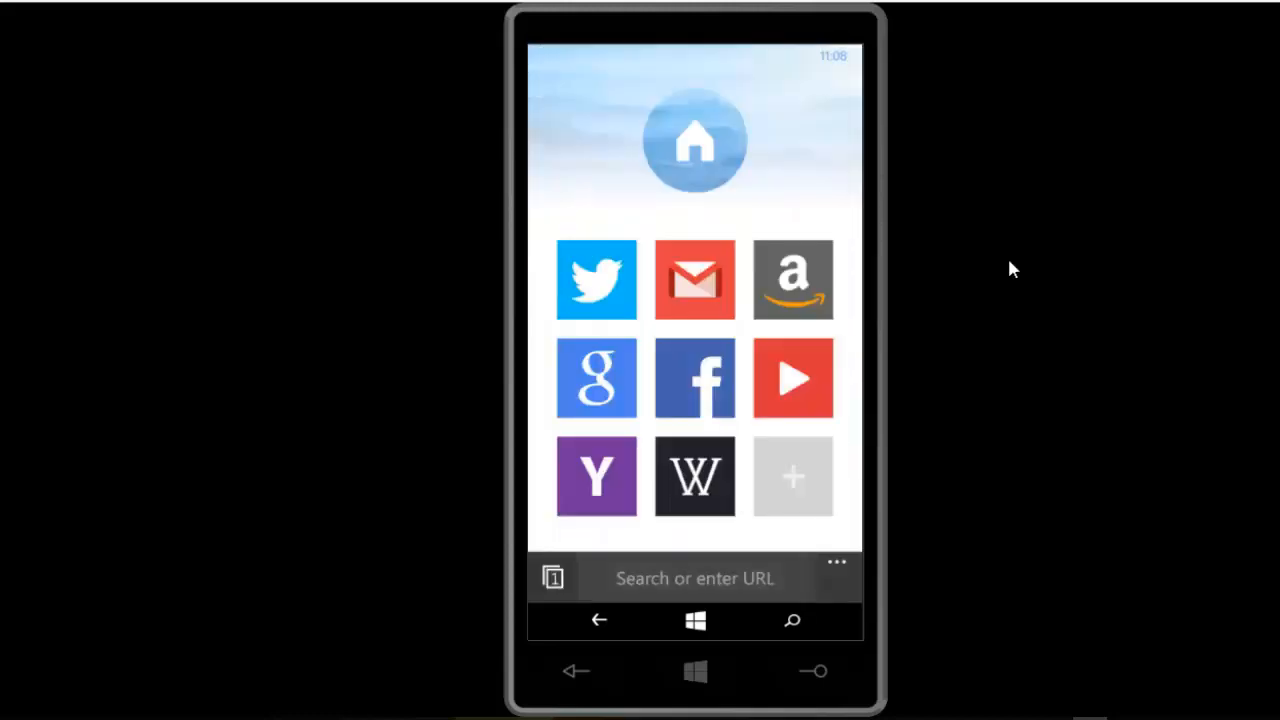
- Search Google for 'bulbul bigboss' on the phone, then launch UC Browser
click(595, 378)
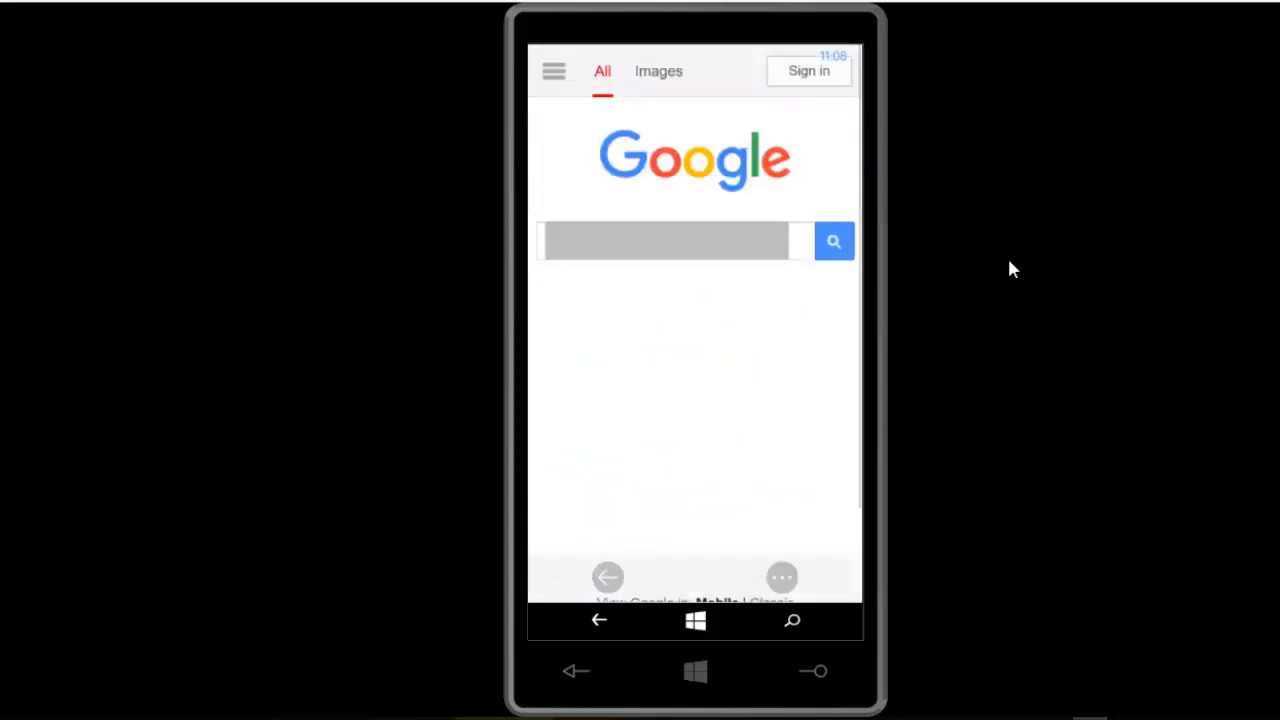
click(665, 241)
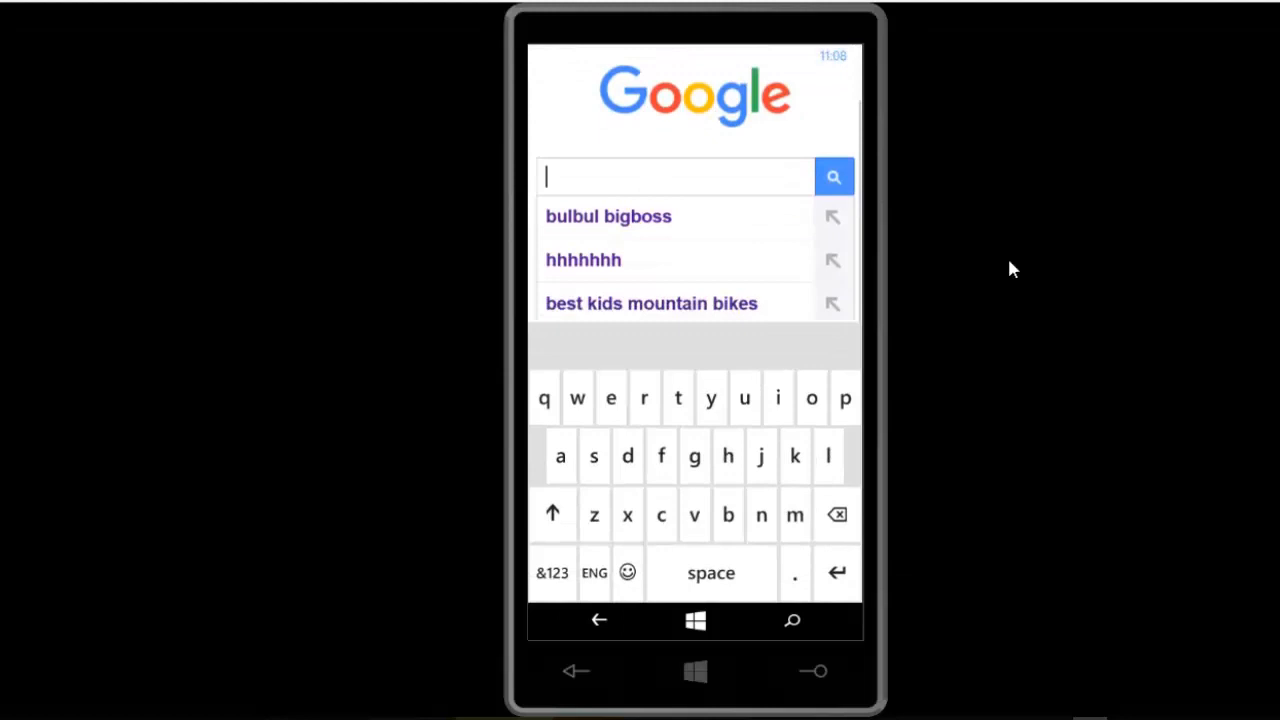
click(608, 216)
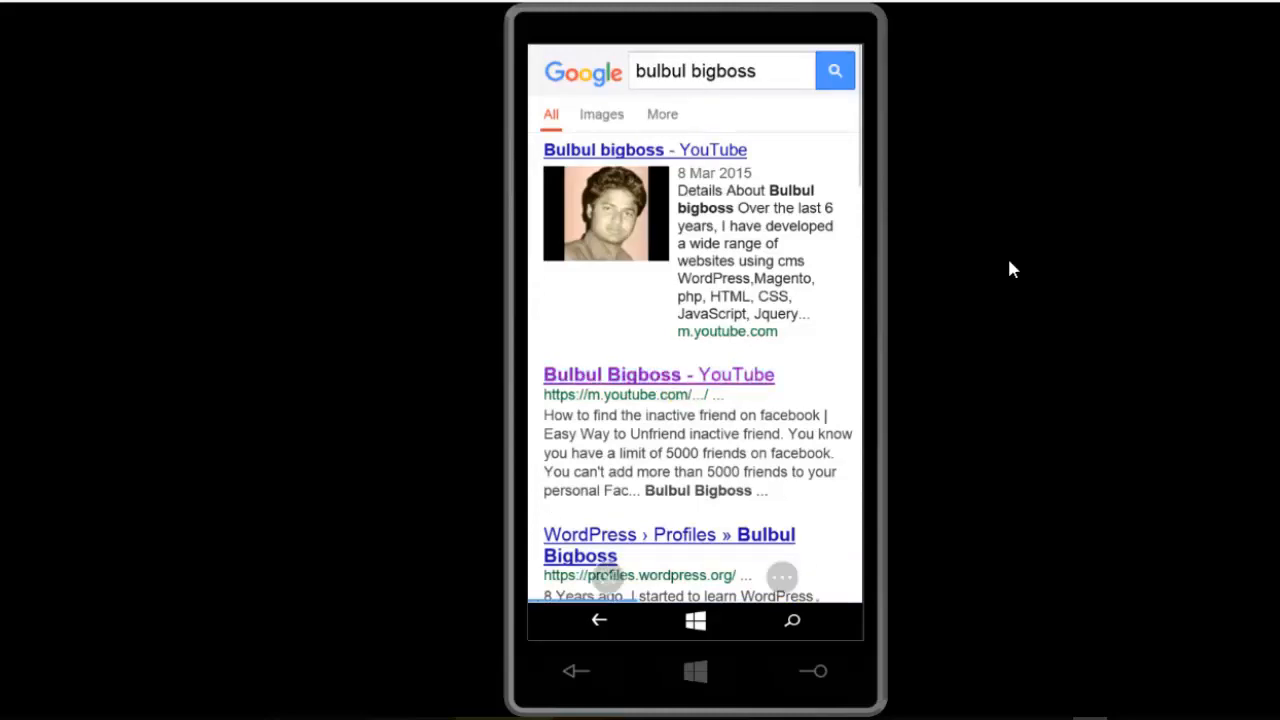
click(644, 149)
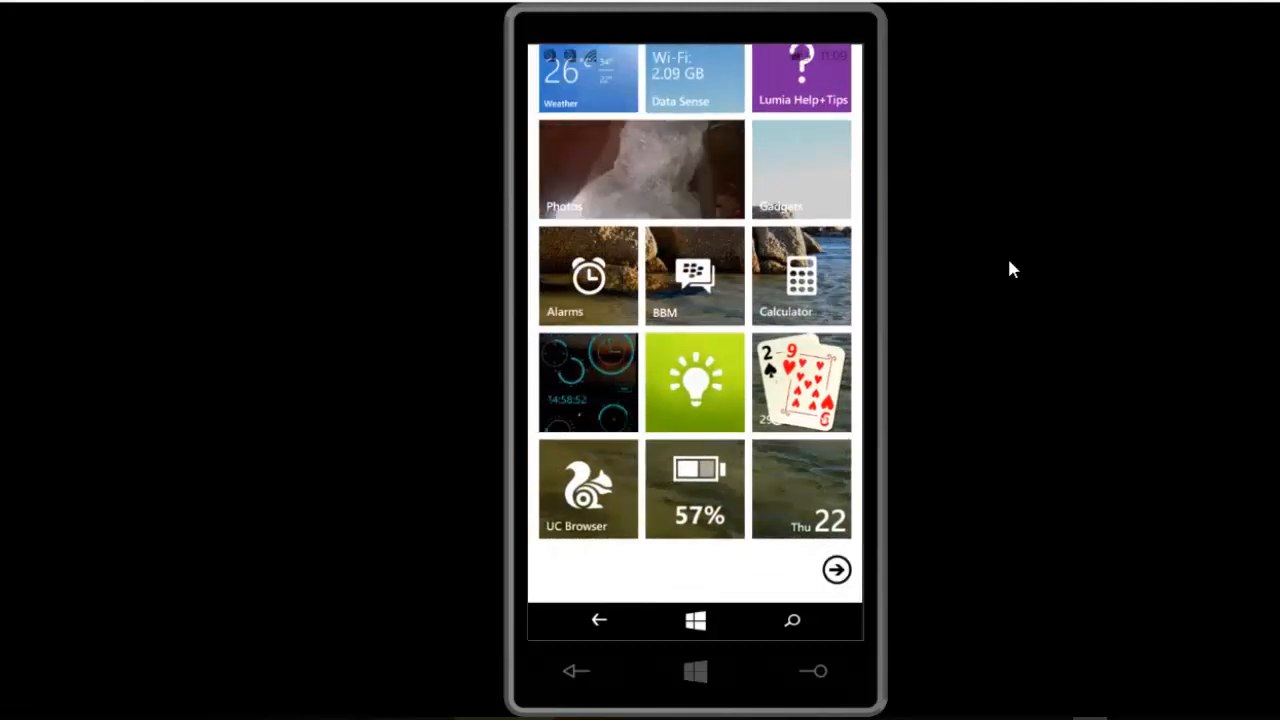
click(587, 488)
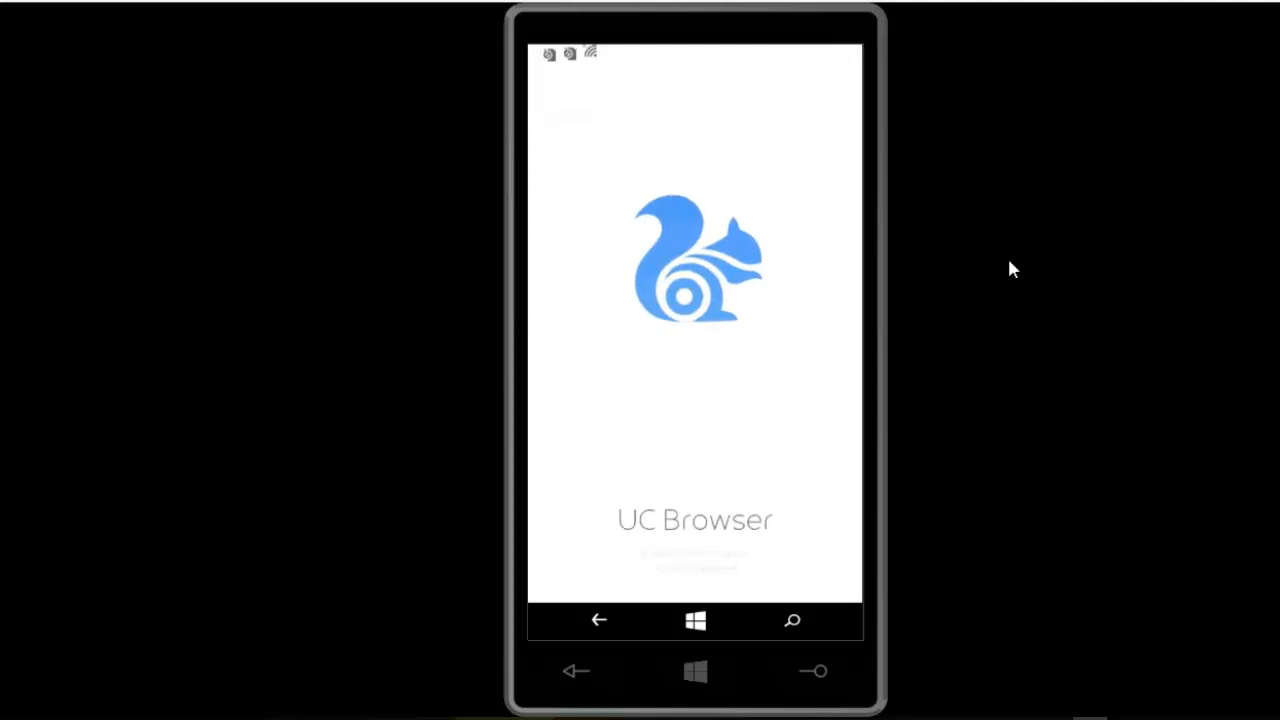